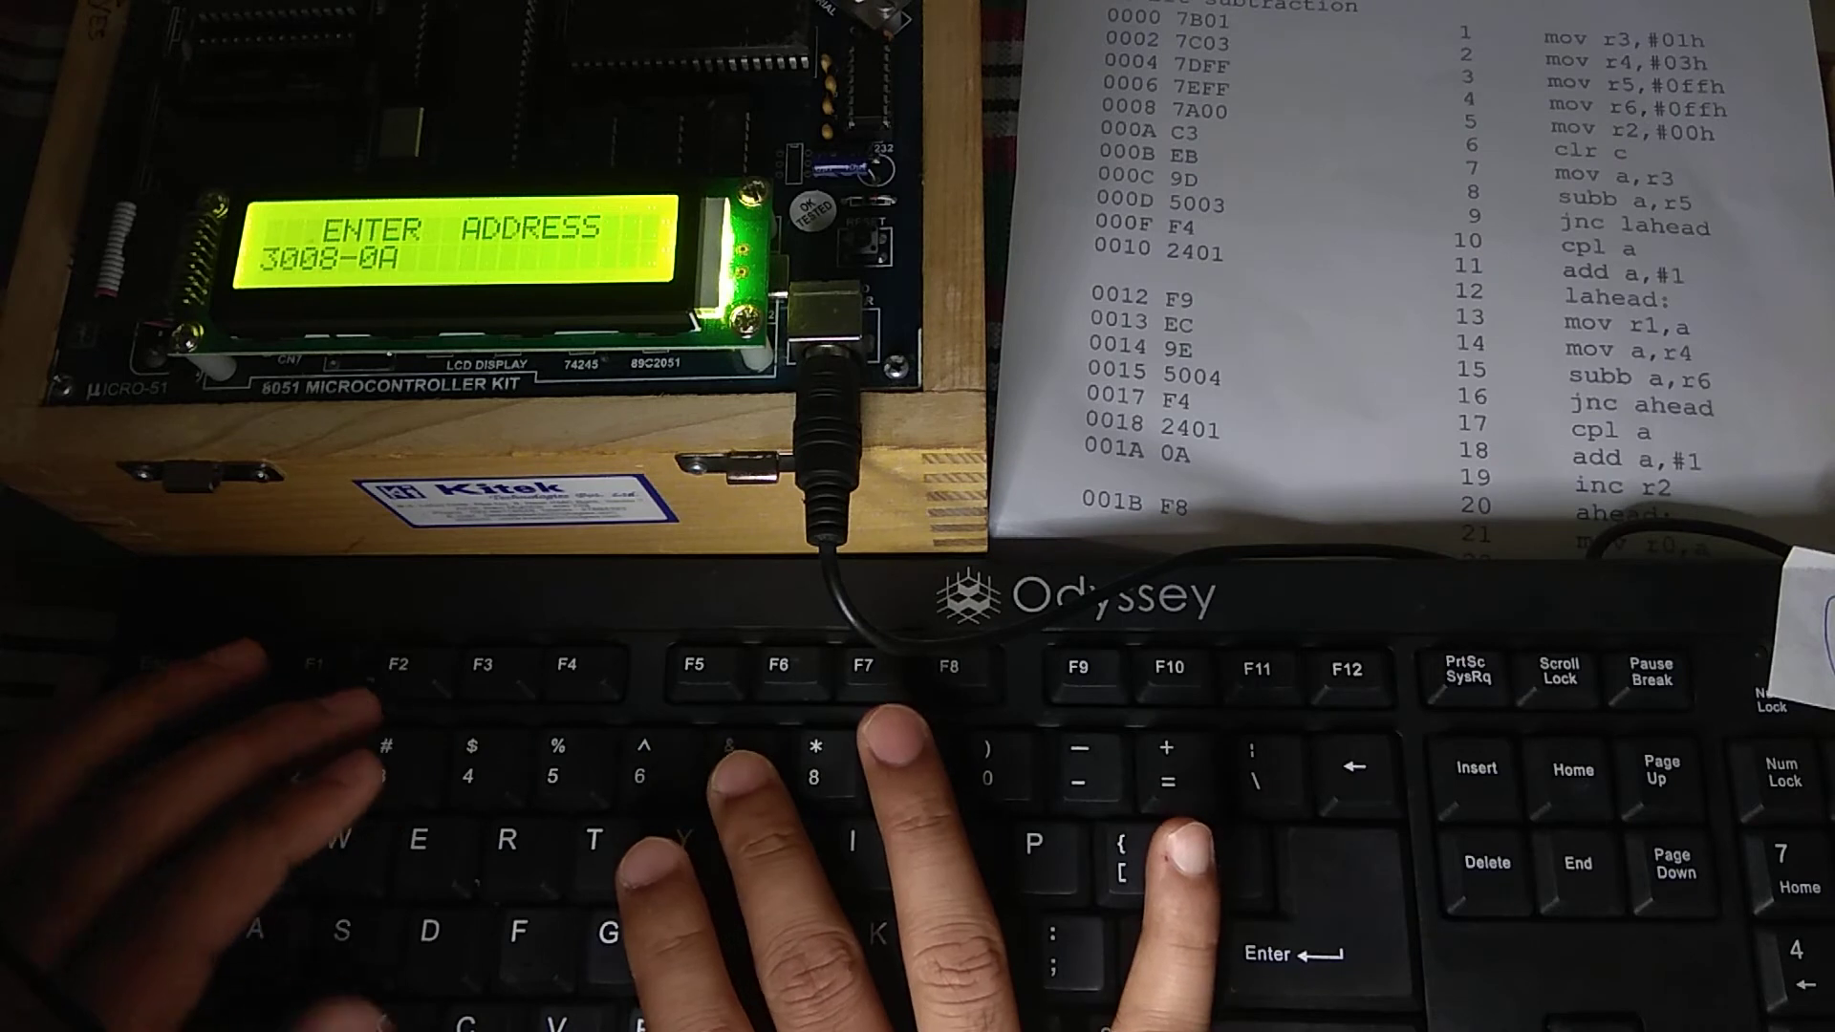
- Key the remaining opcode bytes from 3008 through 301B, ending with F8
type("7")
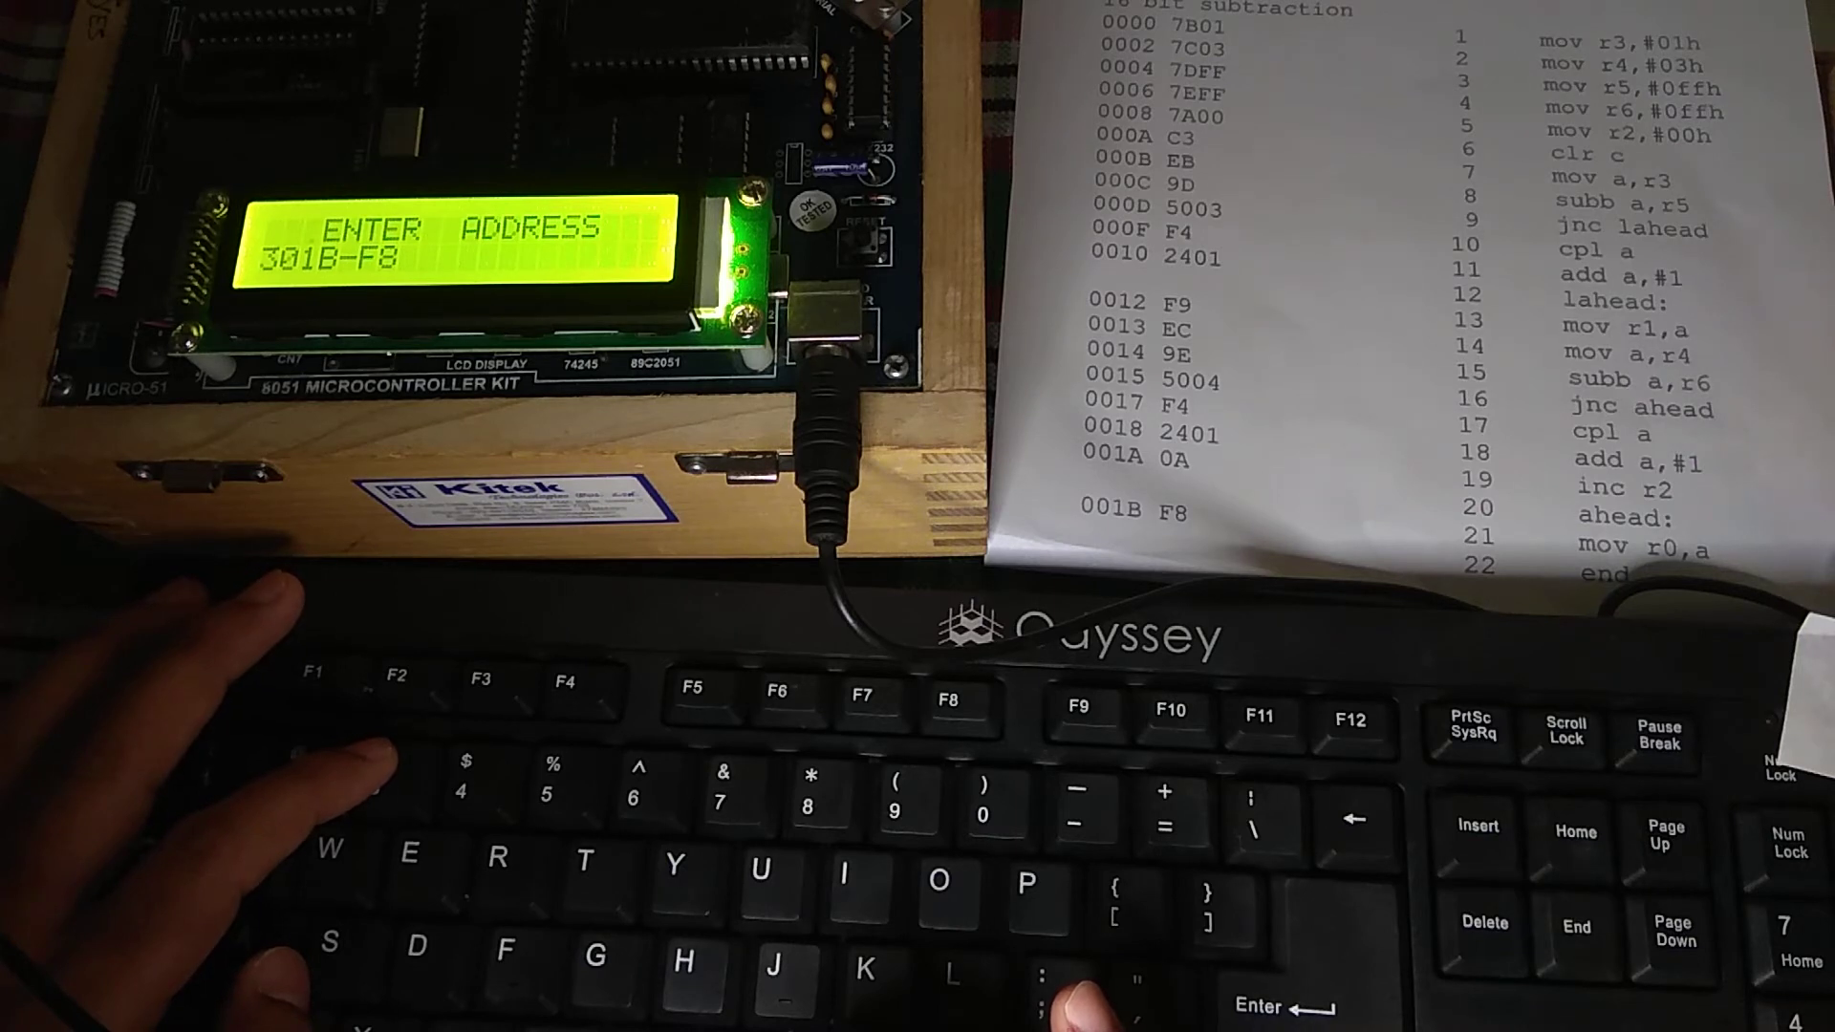
key("enter")
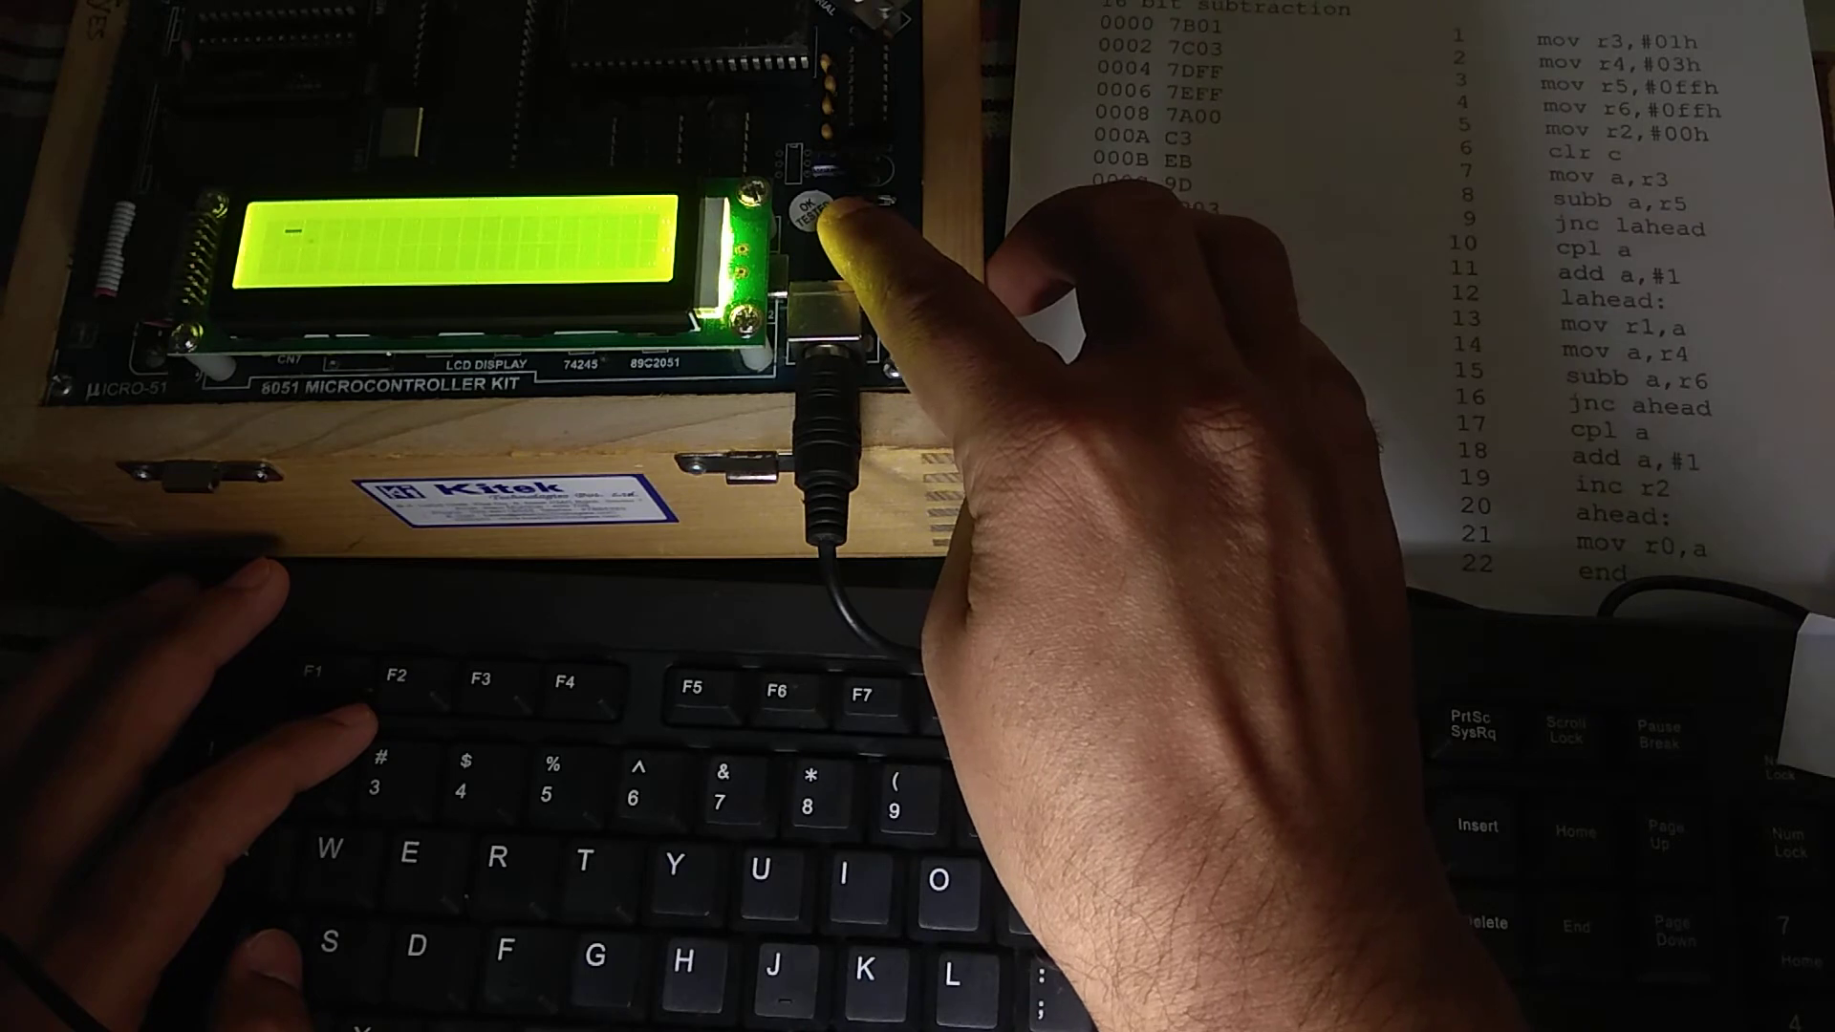
- Reset the kit to its command prompt and begin a range command at address 3000
left_click(854, 234)
type("3")
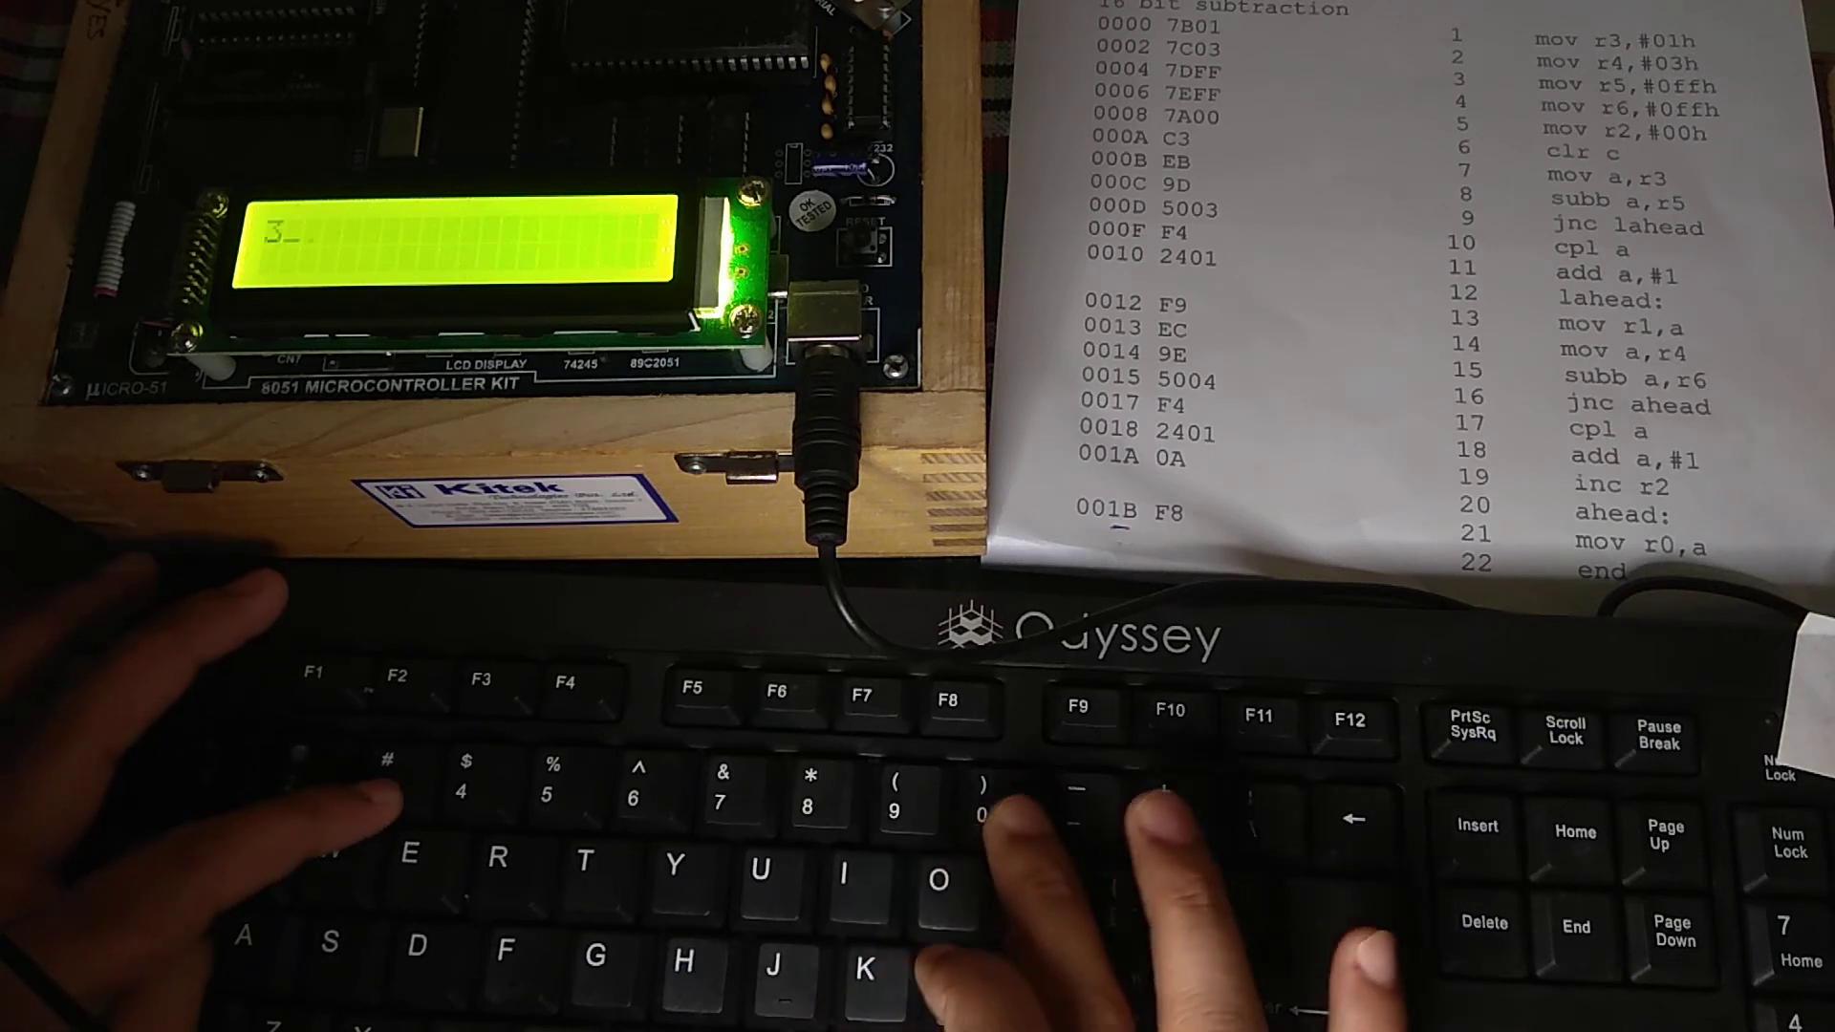
type("000 TO")
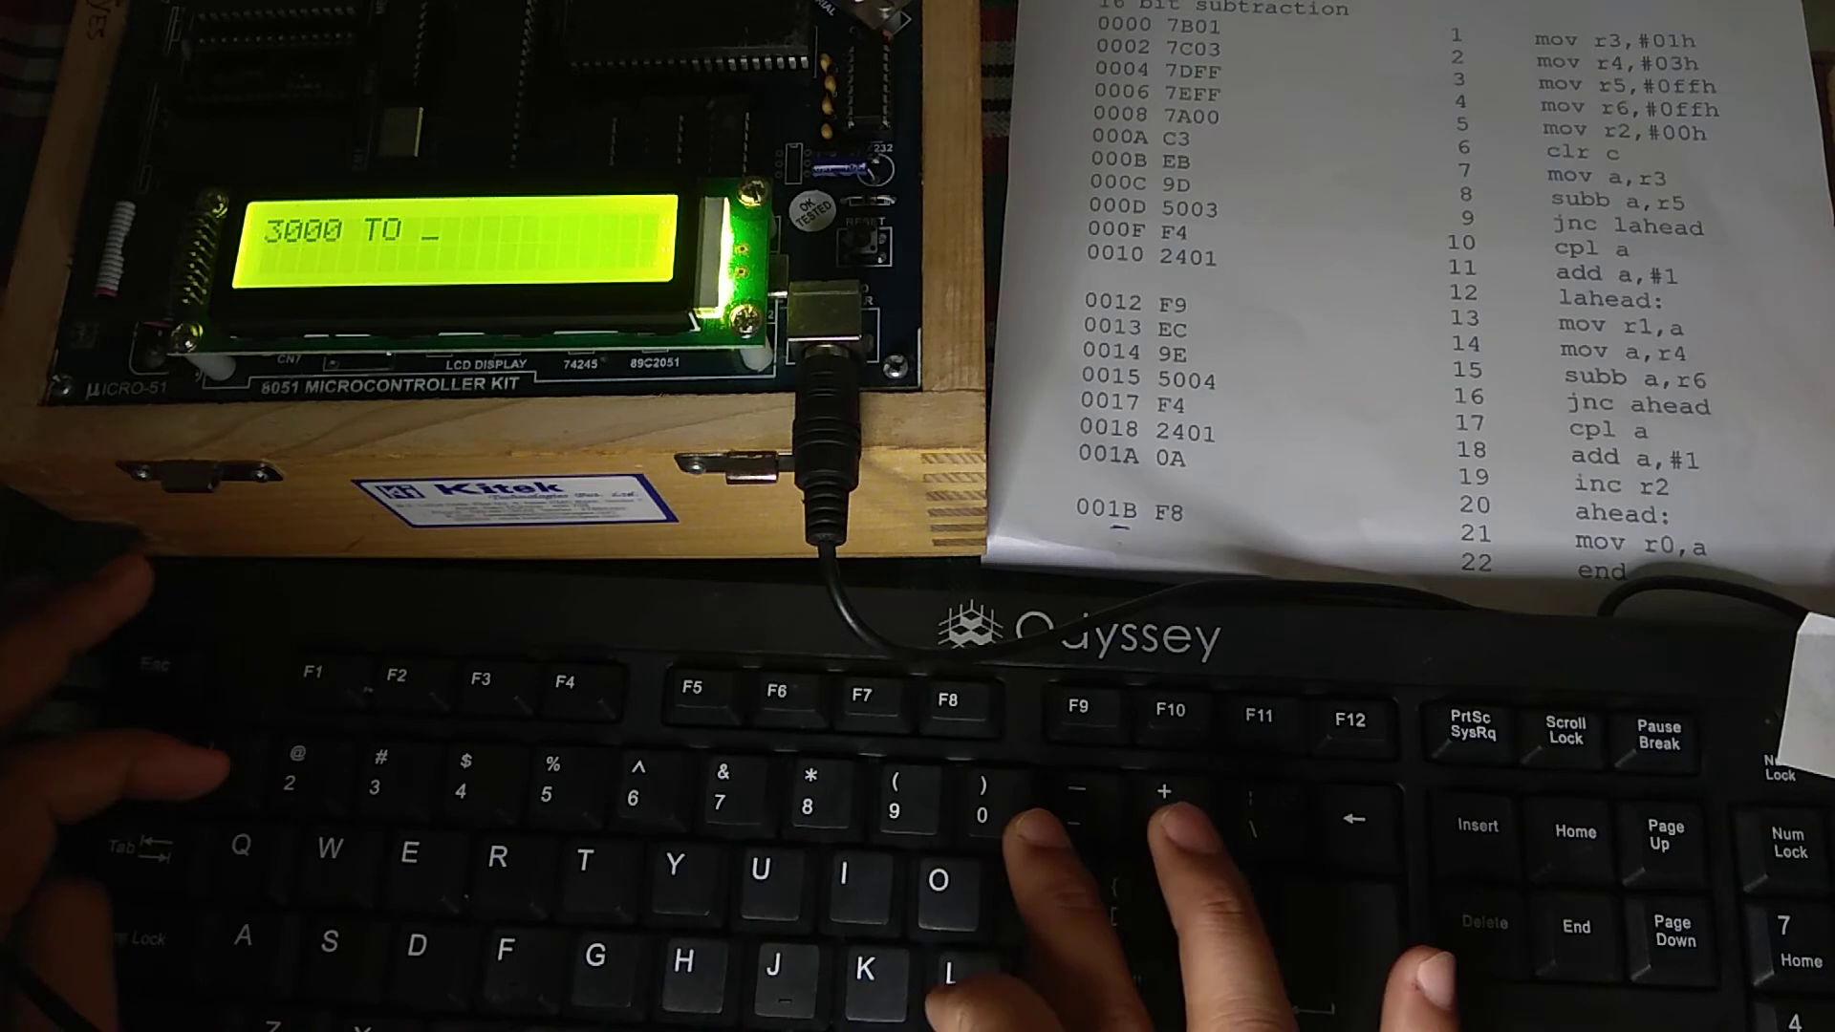
- Disassemble 3000 to 301C, showing 3000=7B01 MOV R3,#01
type("30")
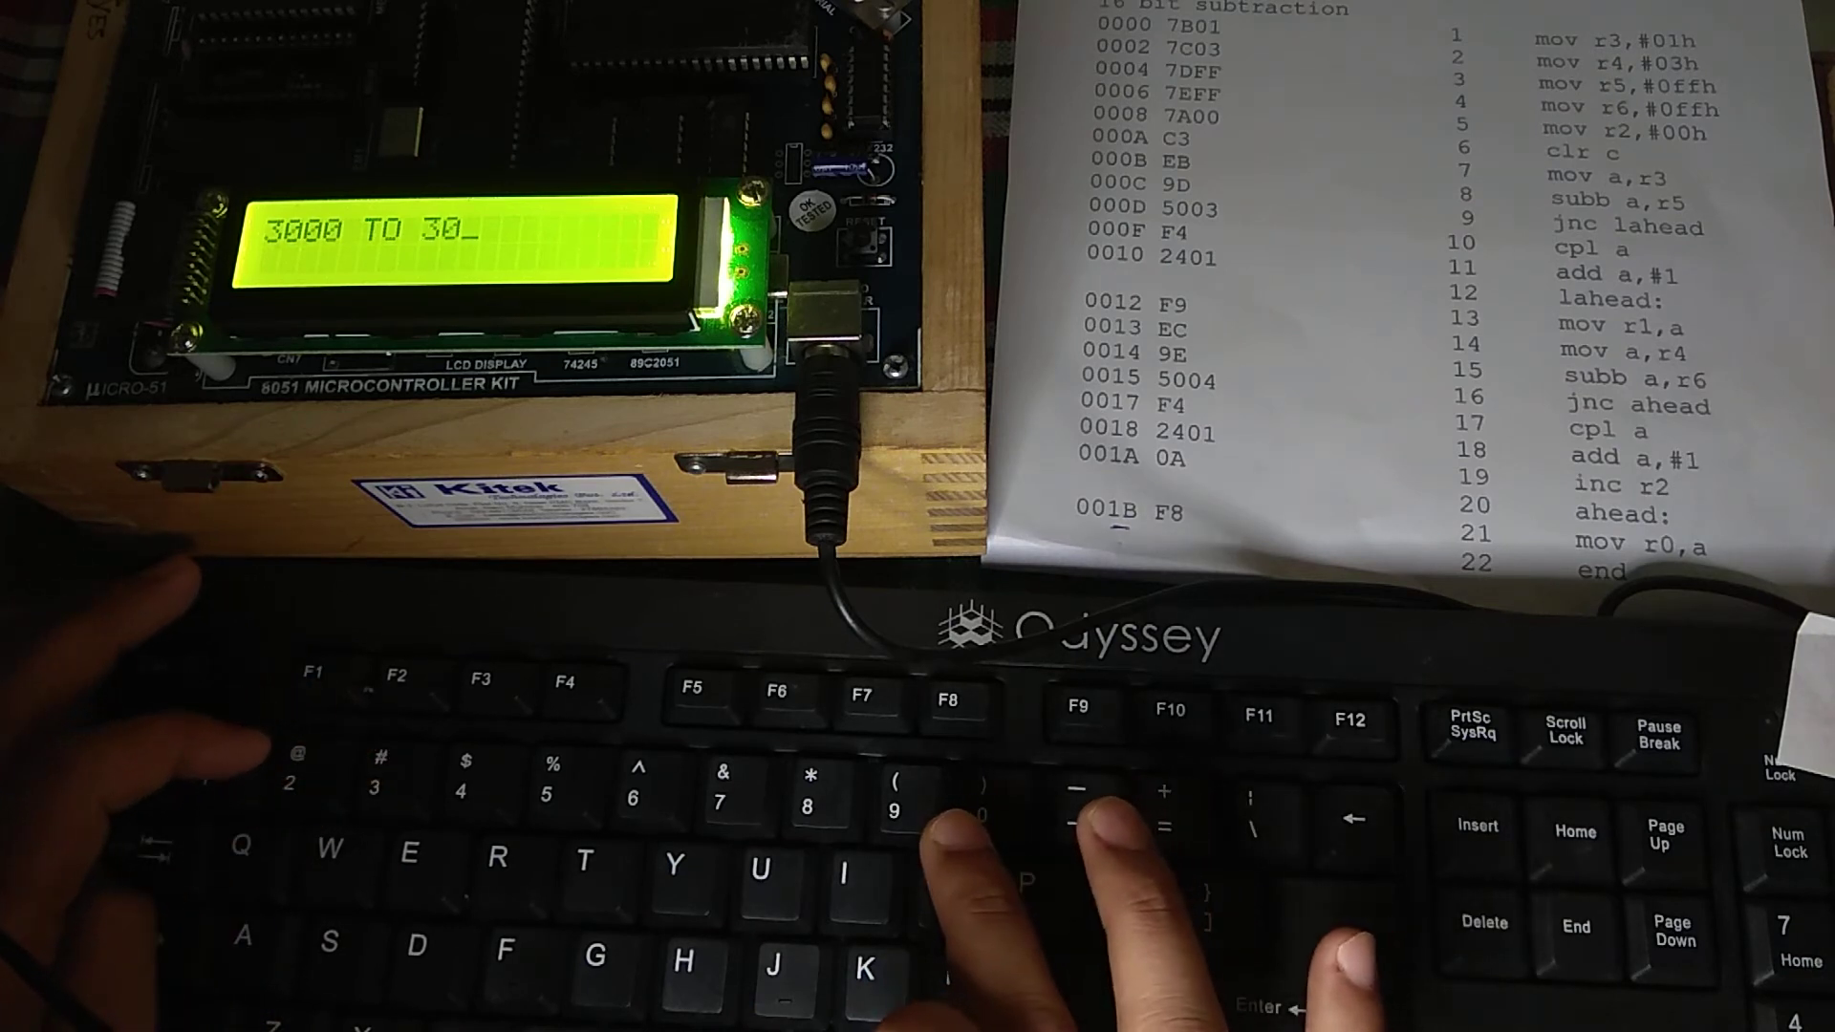
type("1C")
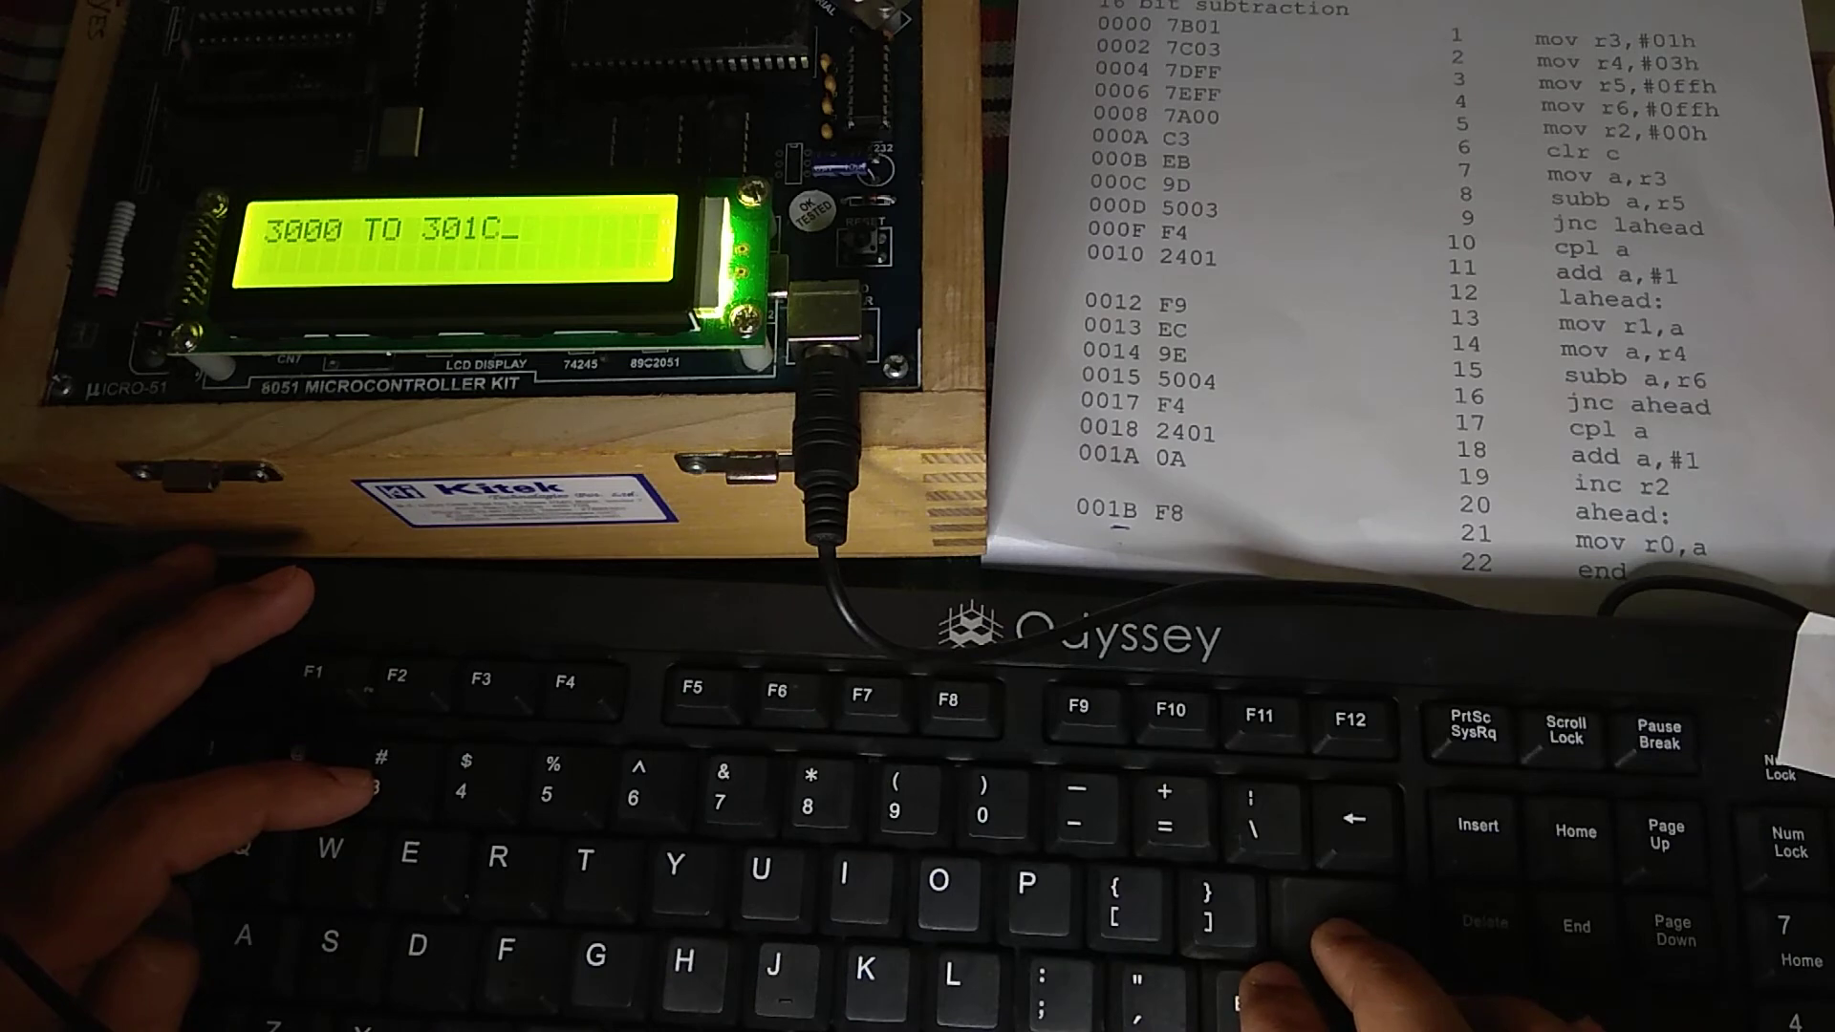
key("enter")
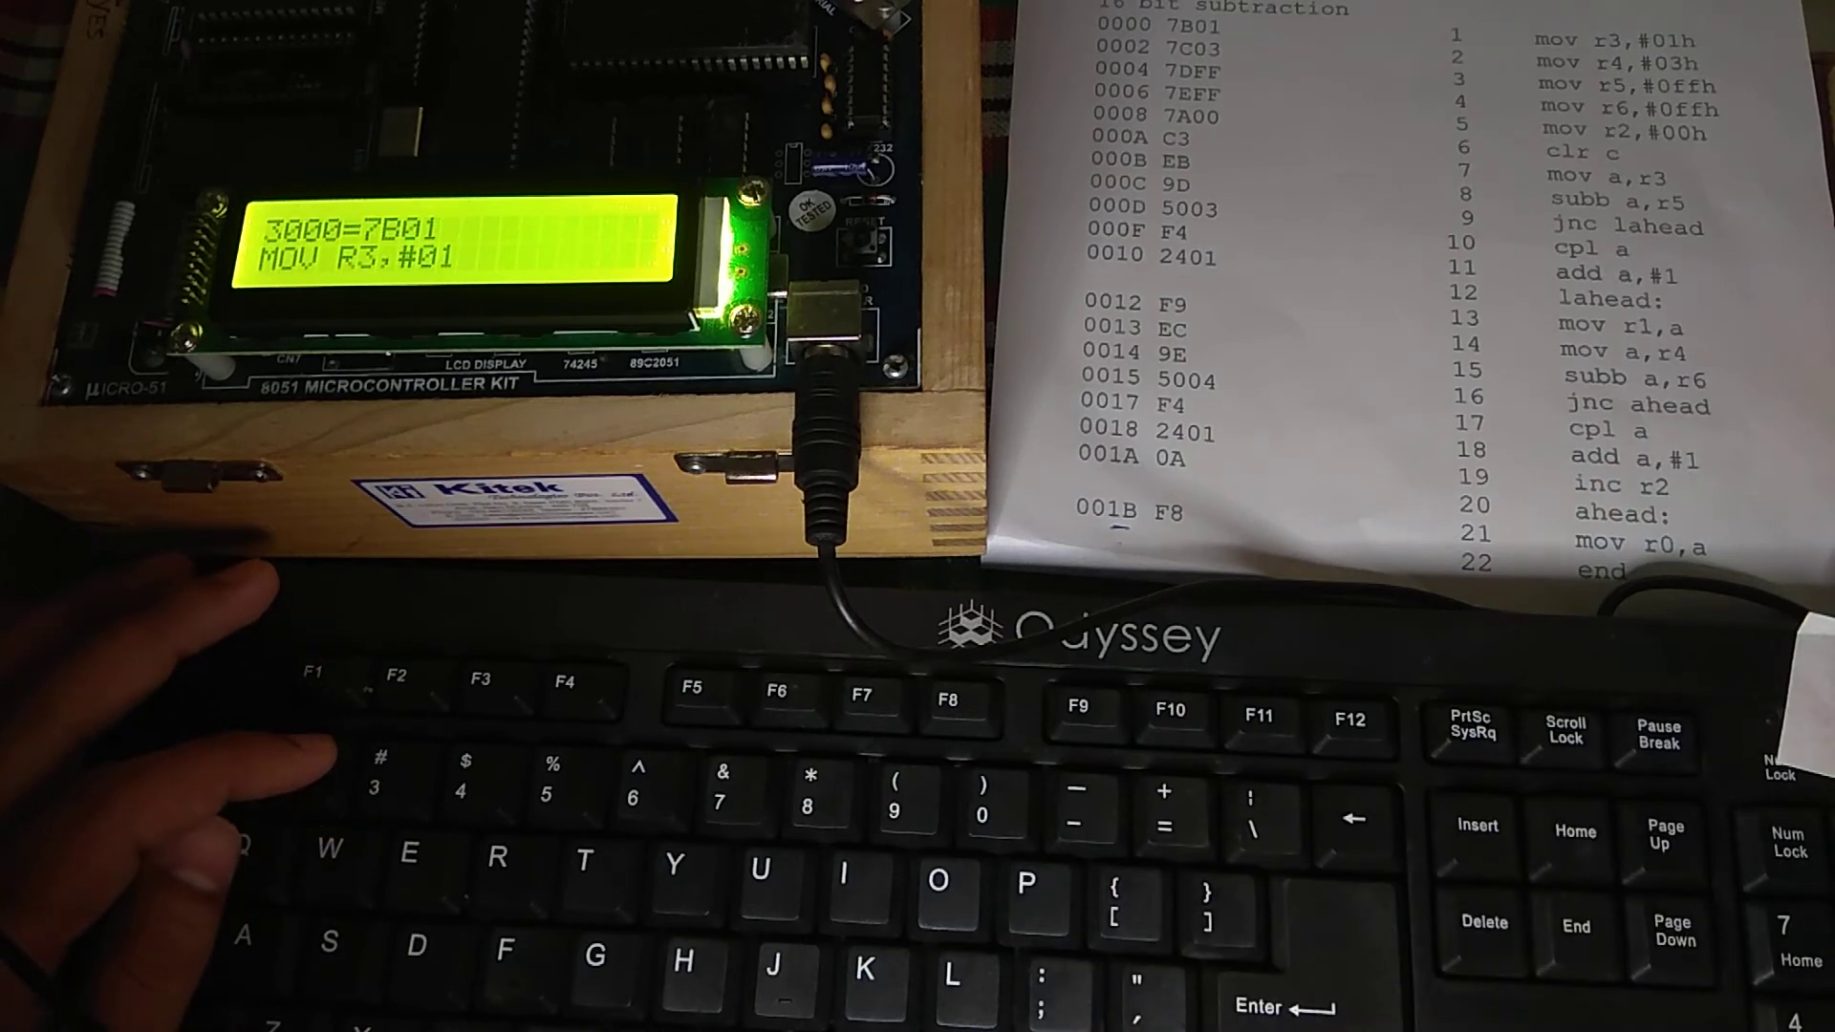